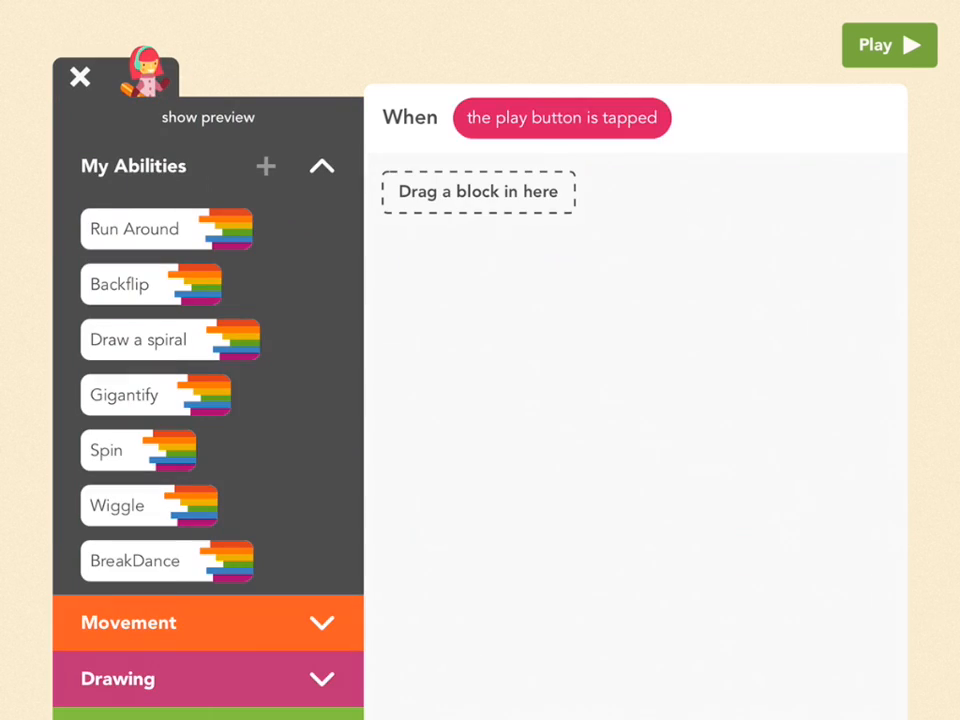
Step: Add Create a Clone of this character to Chillanna's play-button rule and return to the scene
scroll(down, 3)
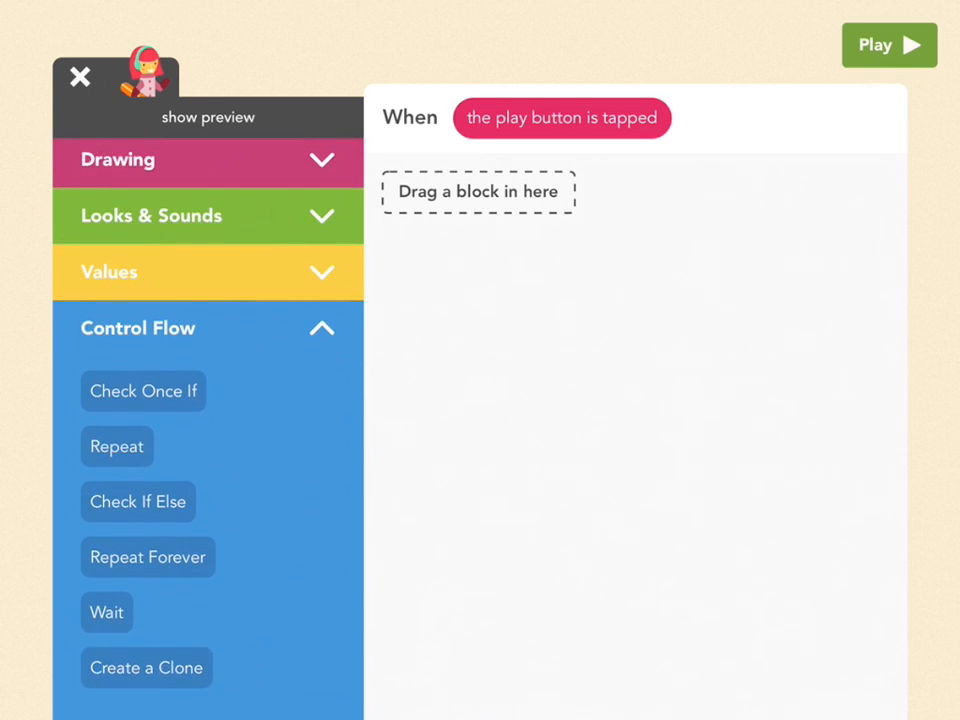
drag(146, 668, 538, 198)
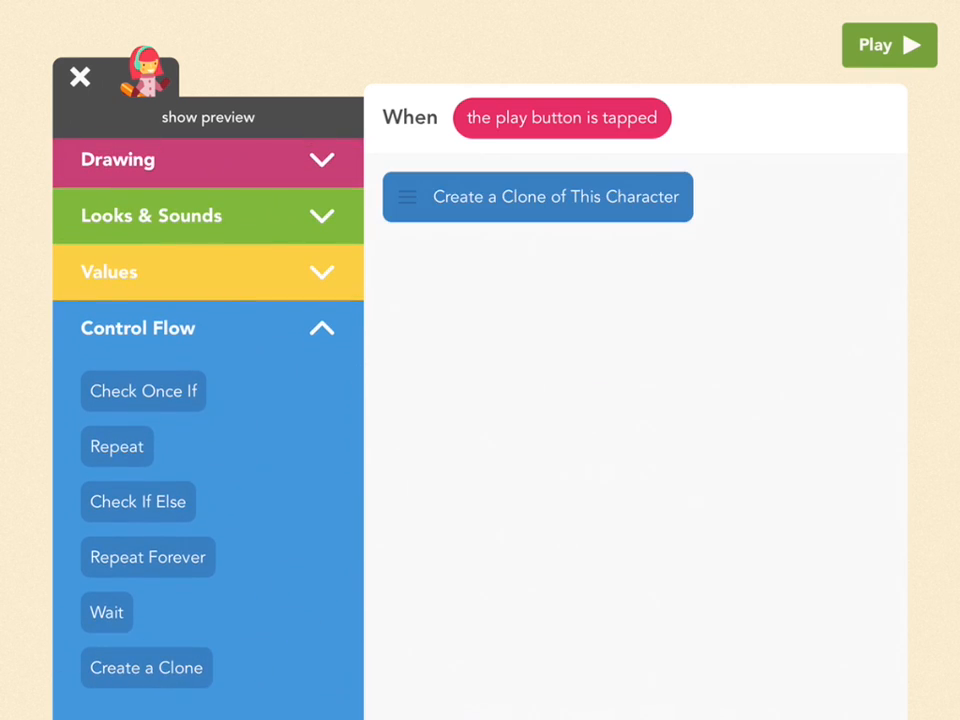
click(888, 44)
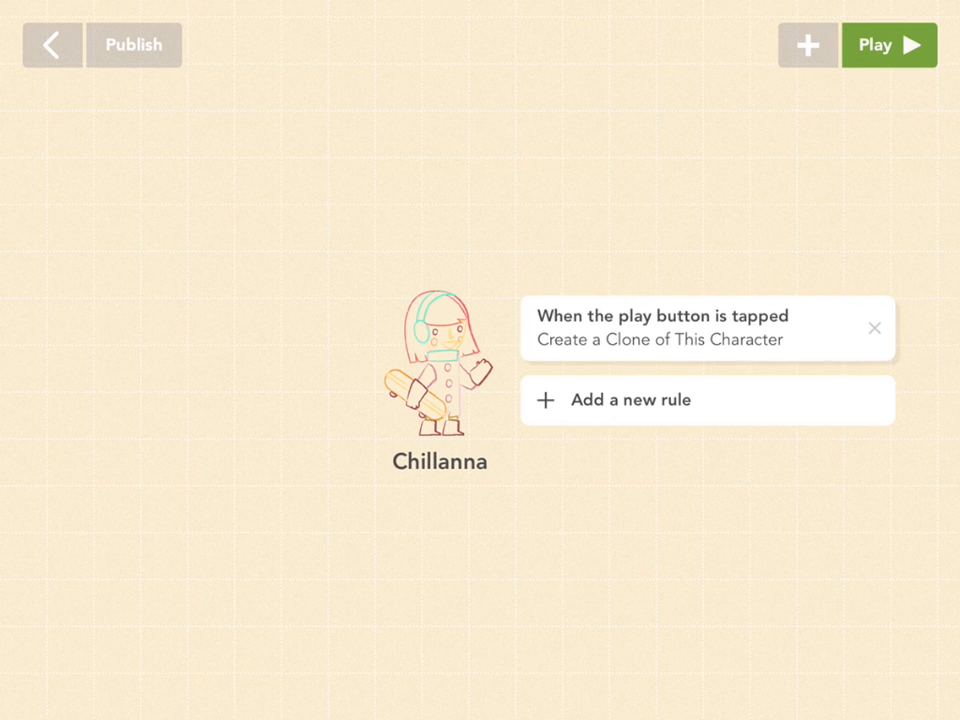
Step: Add a when-cloned rule setting the clone's position to X 300, Y 200
click(632, 400)
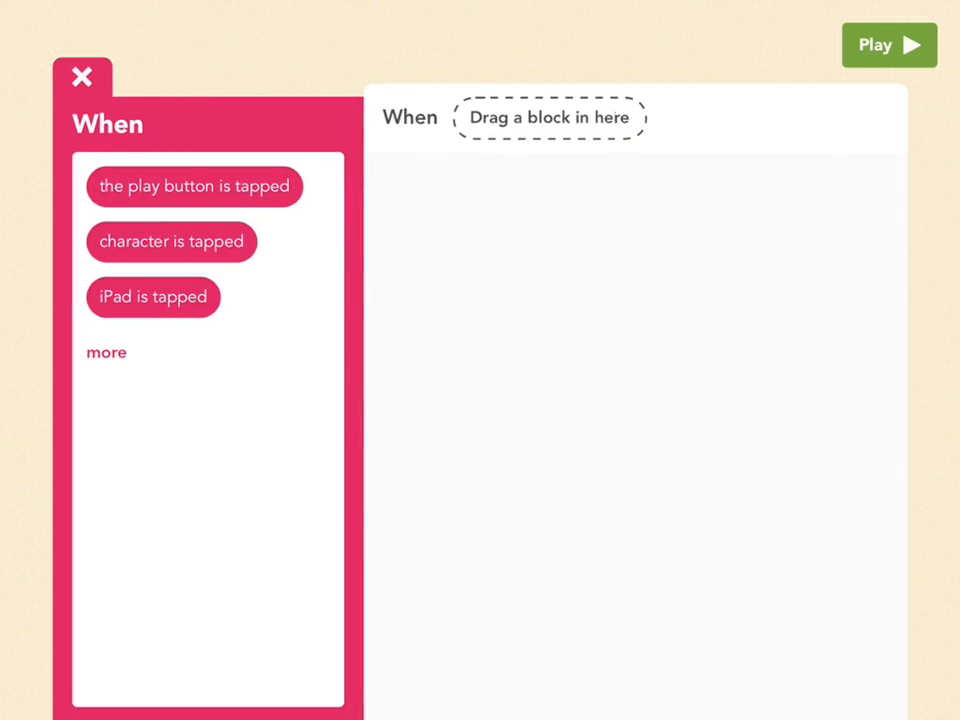
click(106, 352)
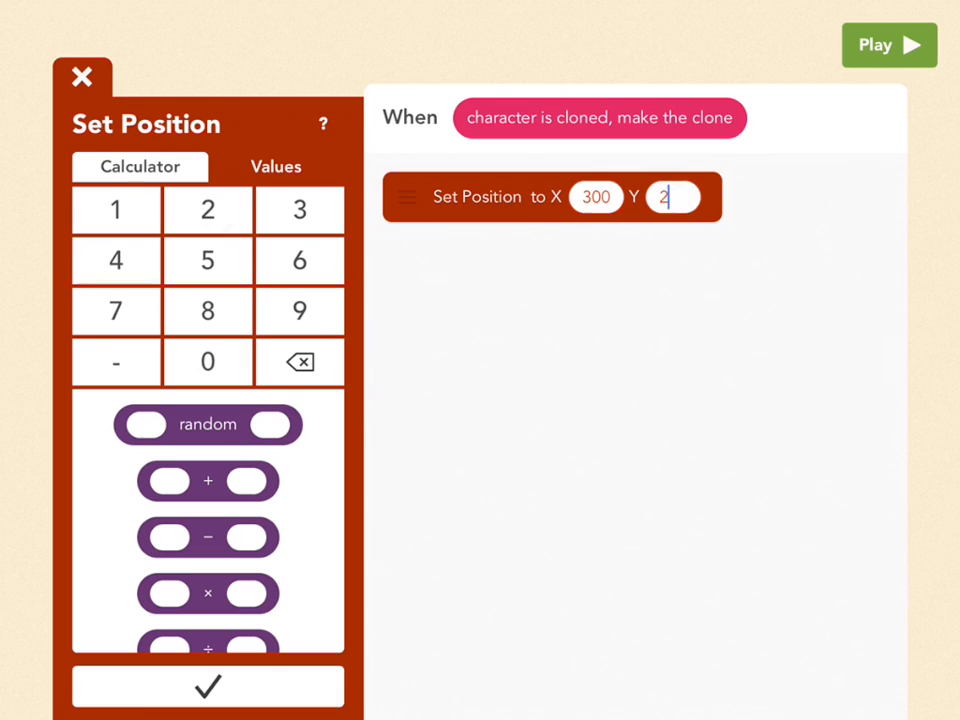
text(00)
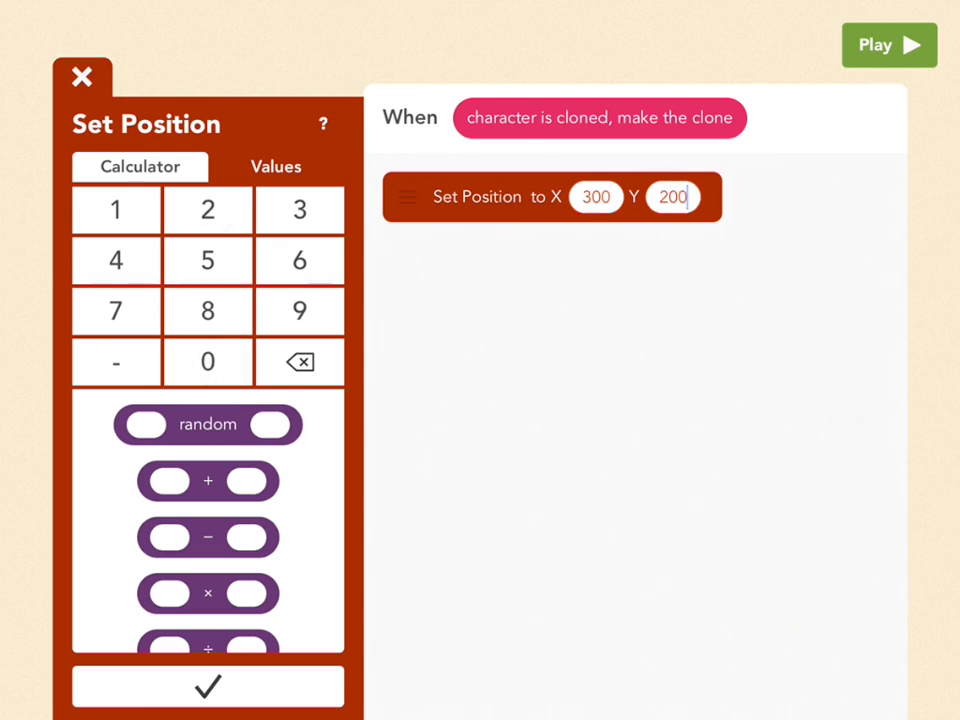
click(888, 44)
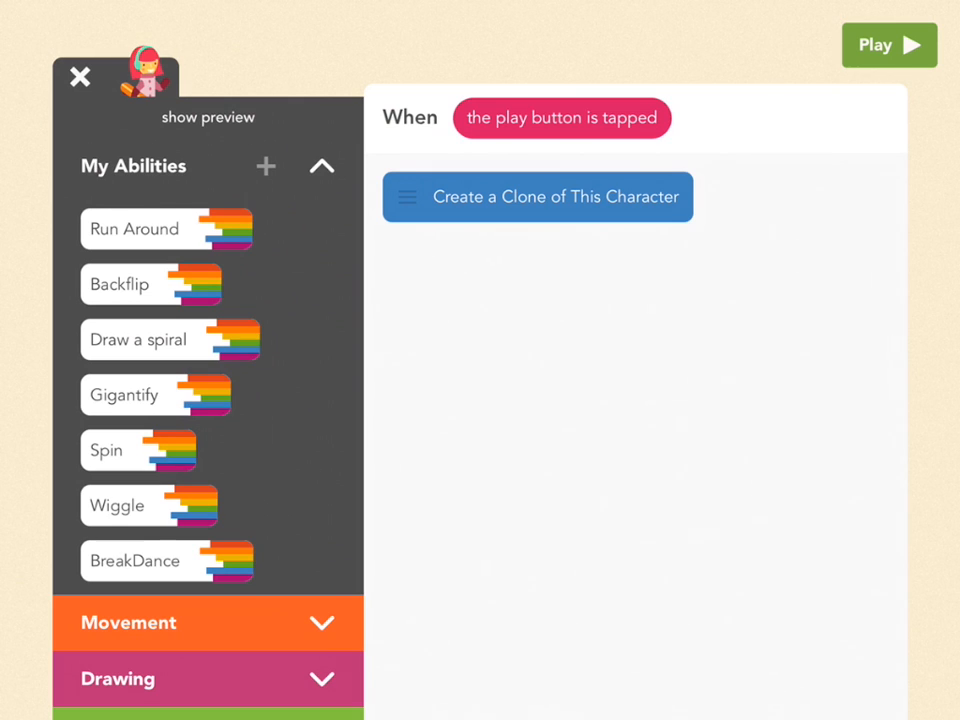
Step: Wrap Create a Clone in a Repeat block set to 50 times
scroll(down, 3)
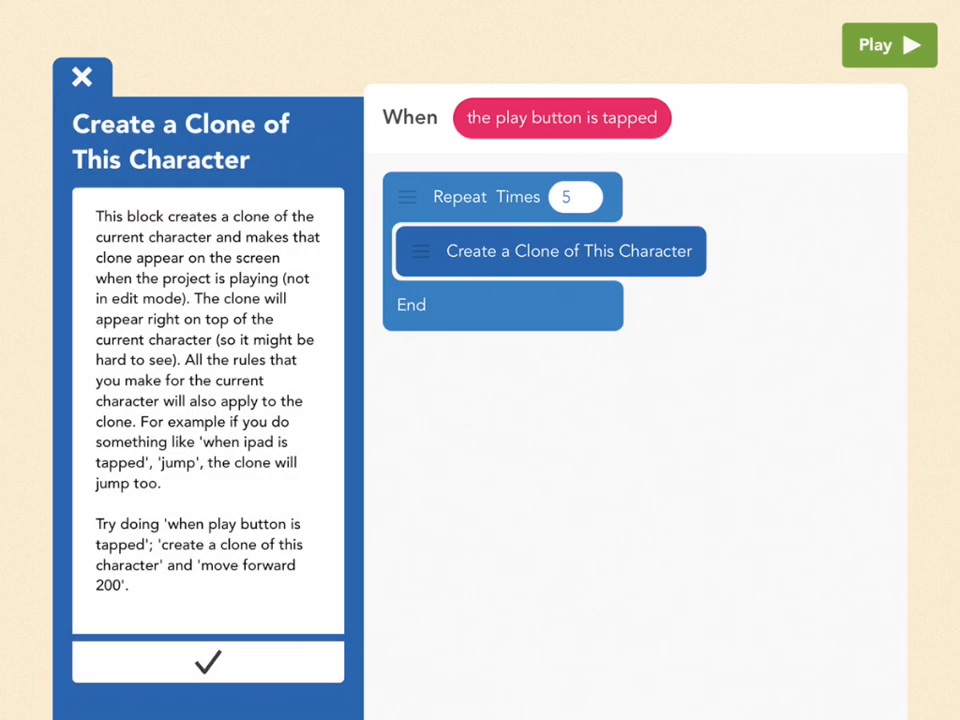
click(574, 196)
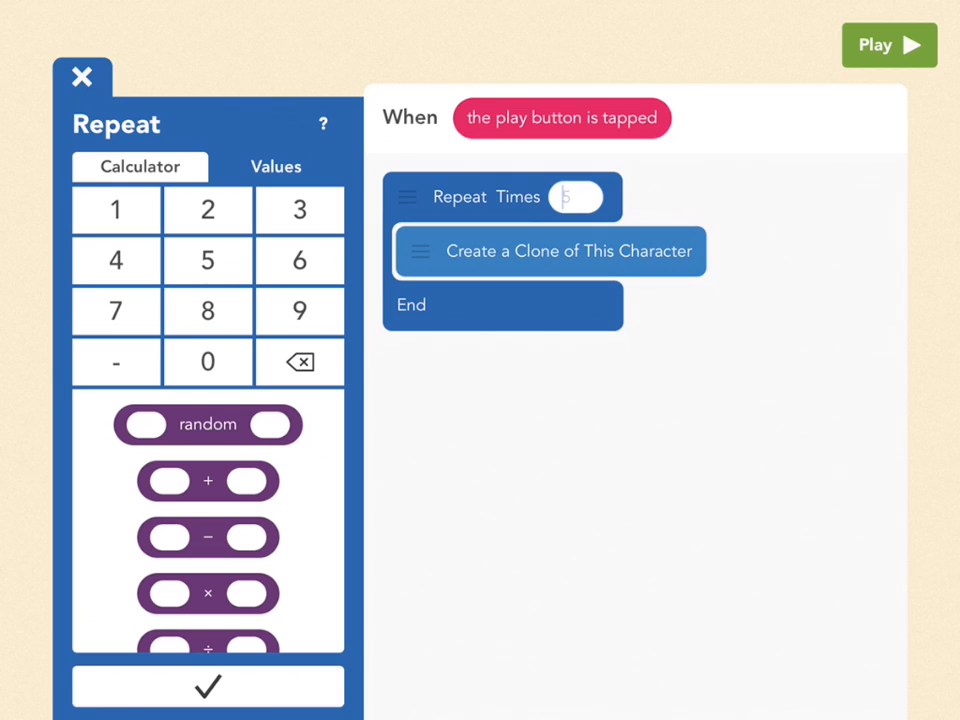
click(208, 360)
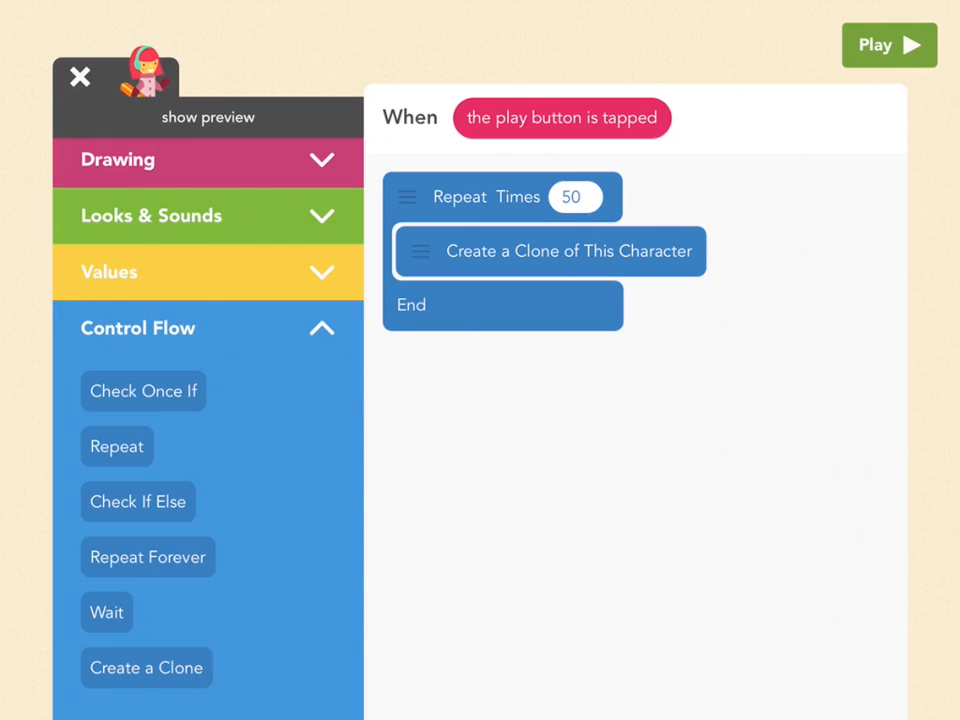
click(888, 44)
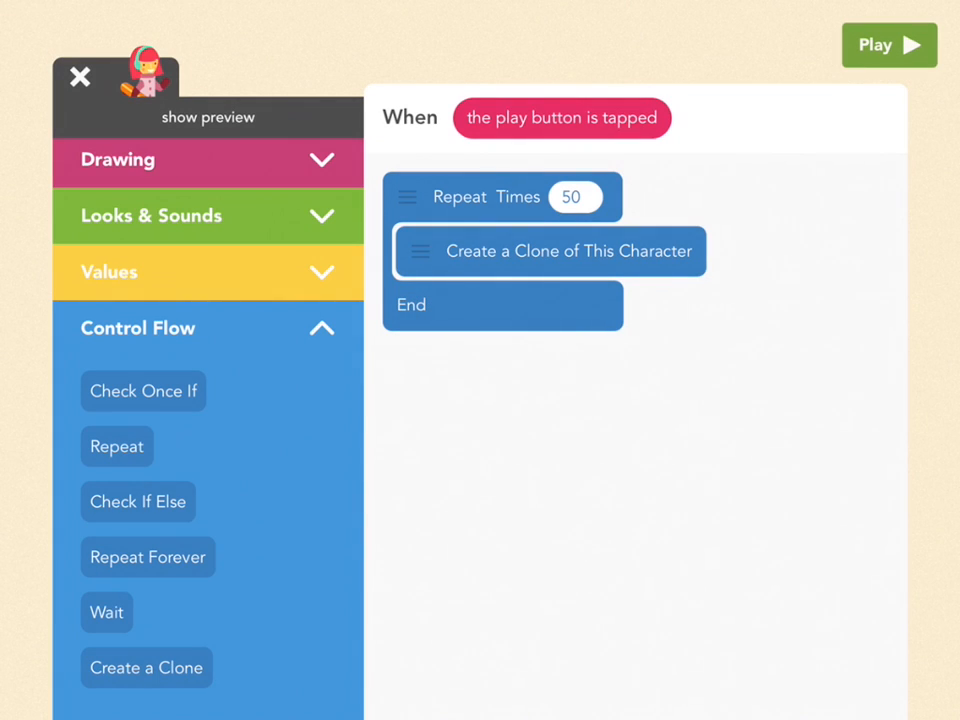
Step: Make the clone rule's position random: X 0–1000 and Y 0–800
click(80, 76)
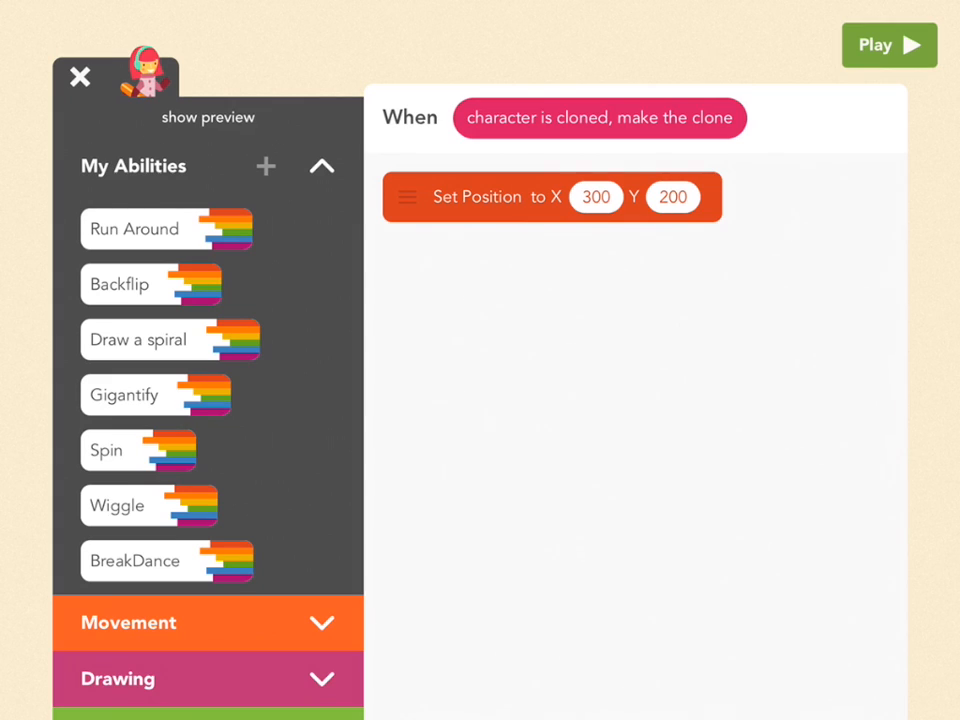
click(596, 196)
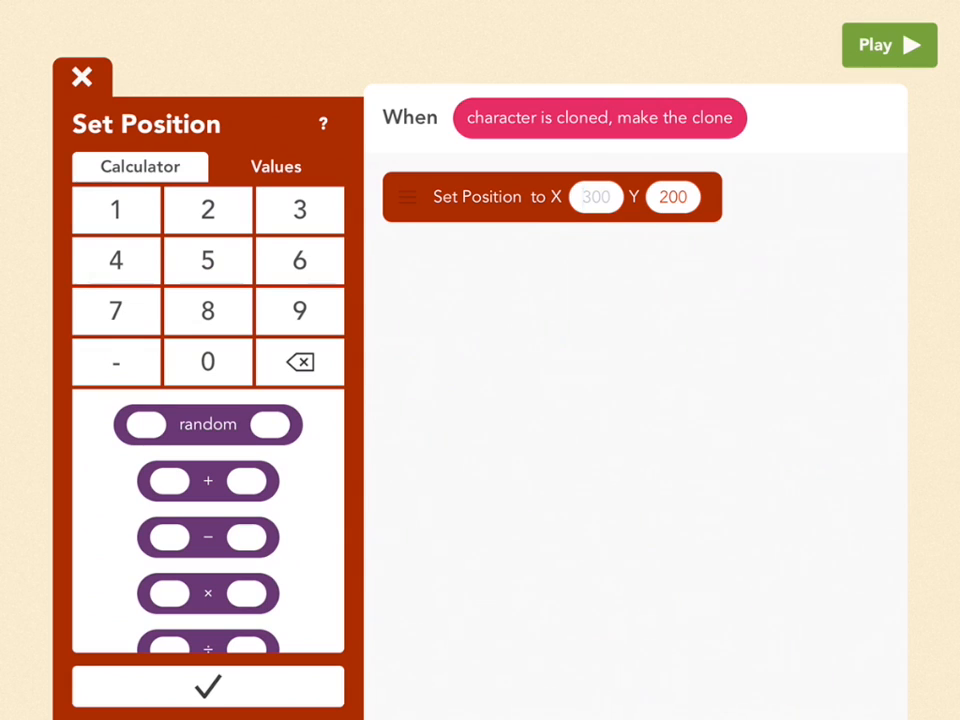
click(596, 196)
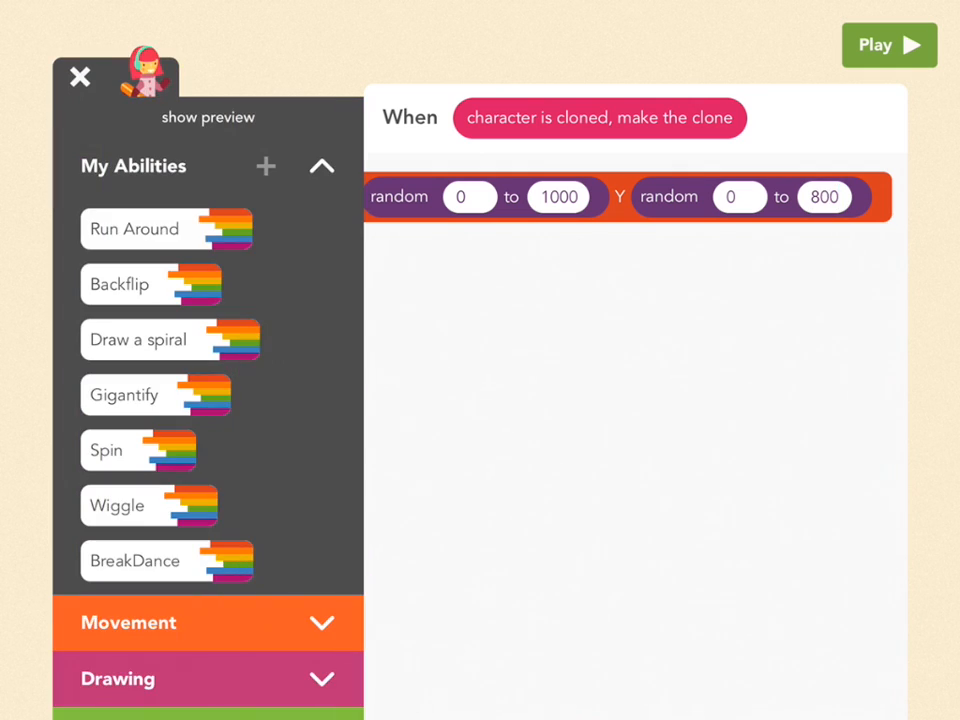
click(888, 44)
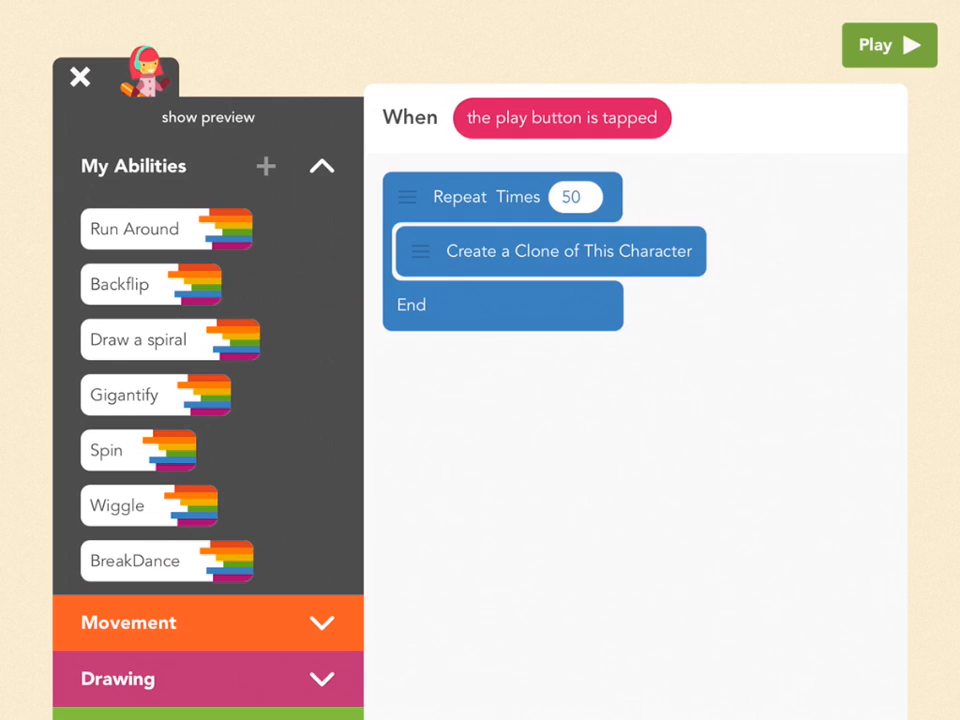
Step: Raise the play-button rule's repeat count to 500
click(572, 196)
text(0)
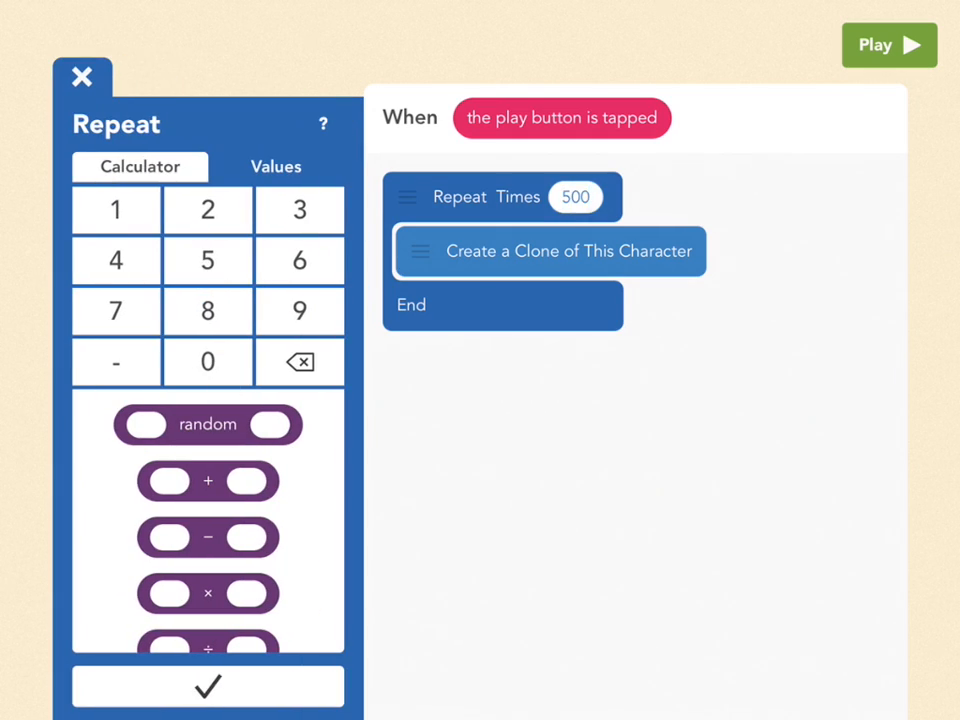
click(574, 196)
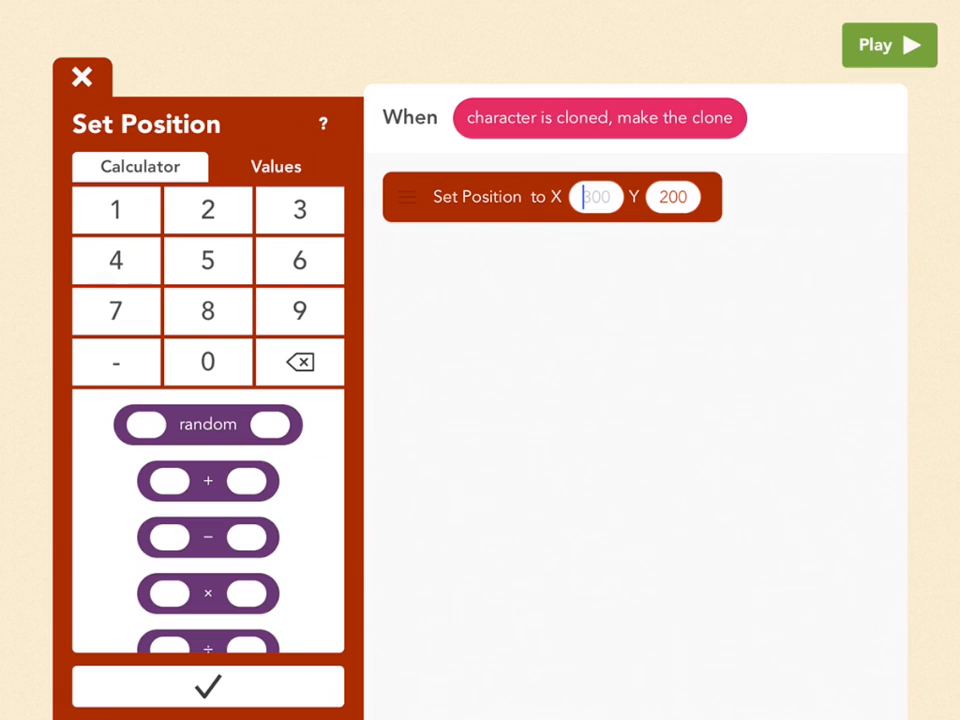
Step: Set position to last touch x and last touch y, triggered when the iPad is tapped
click(276, 166)
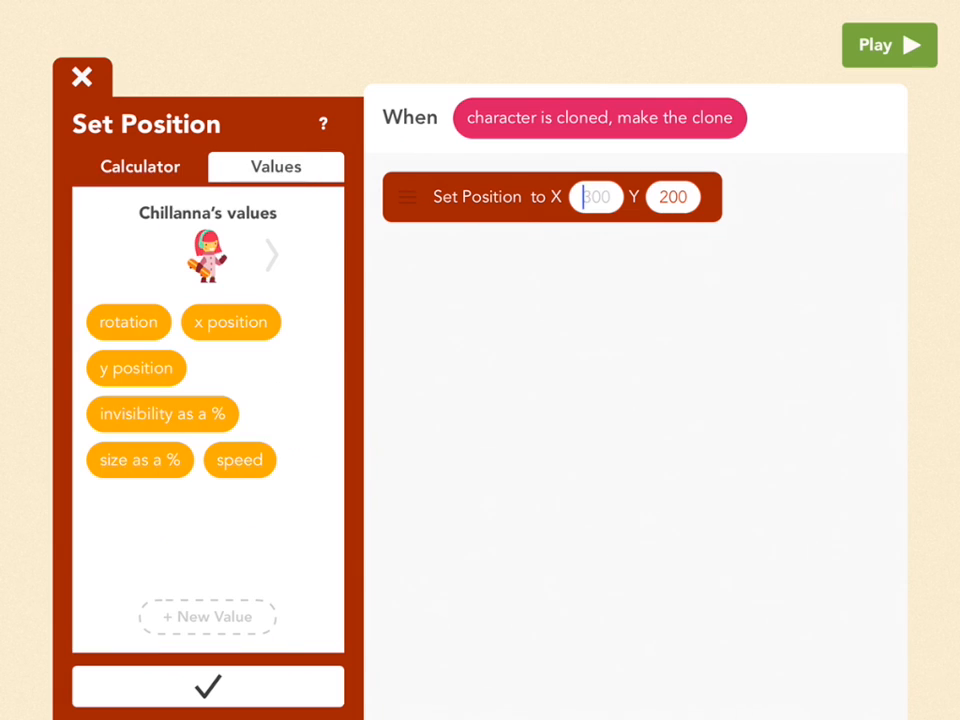
click(272, 256)
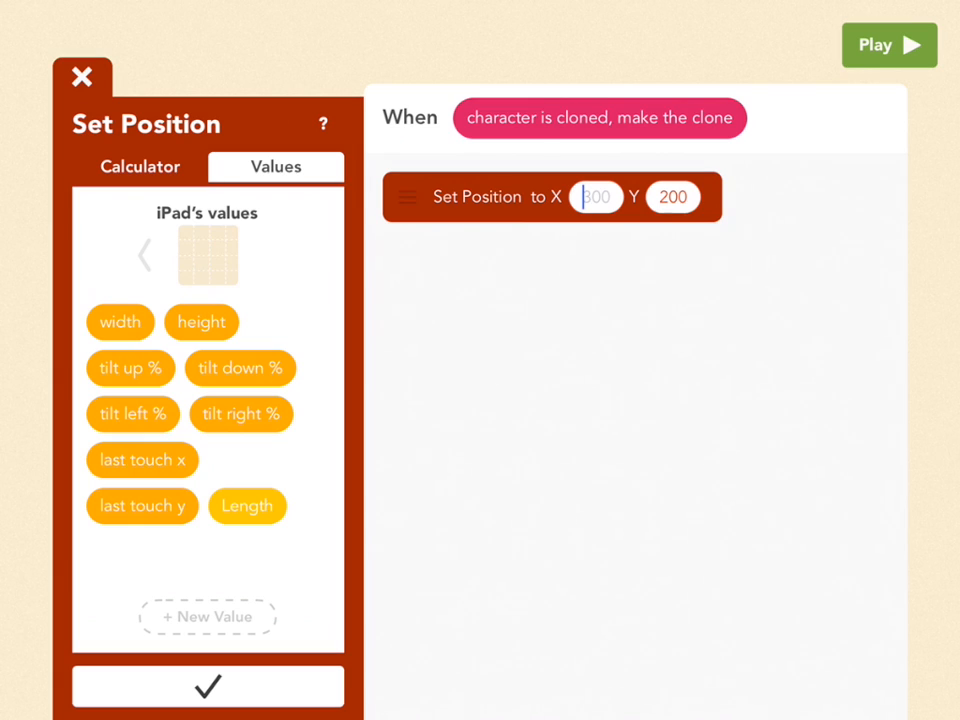
click(142, 460)
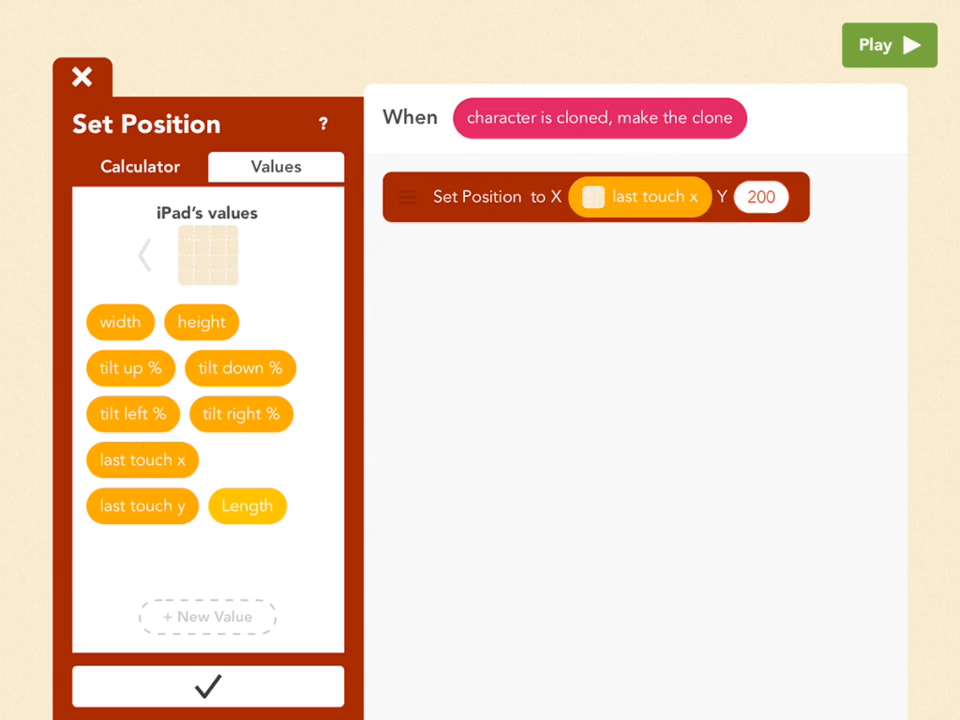
click(140, 166)
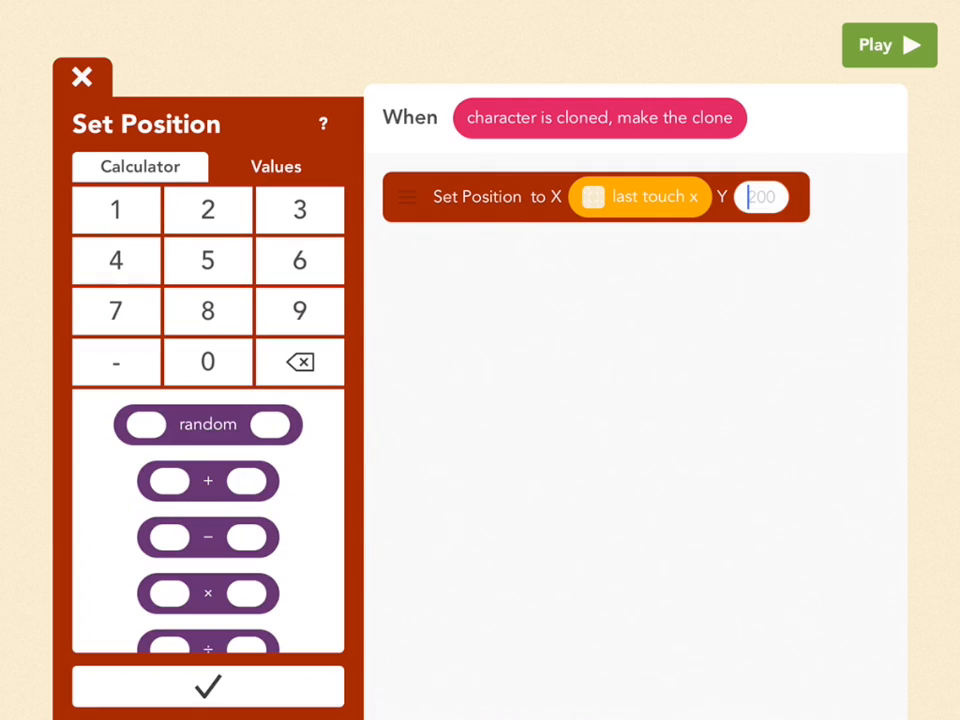
click(276, 166)
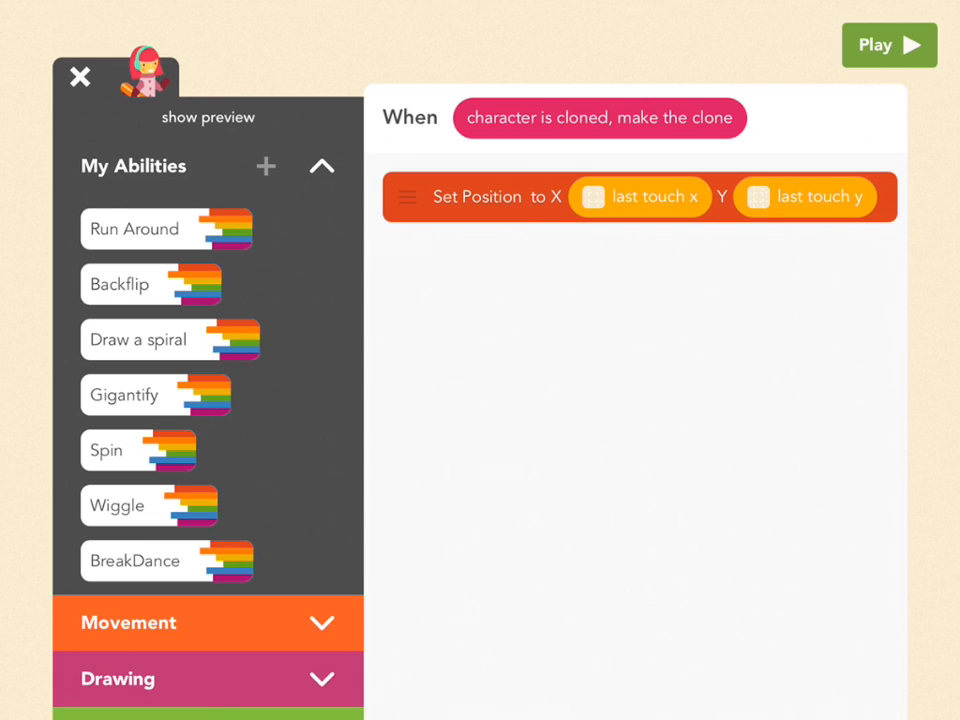
click(888, 44)
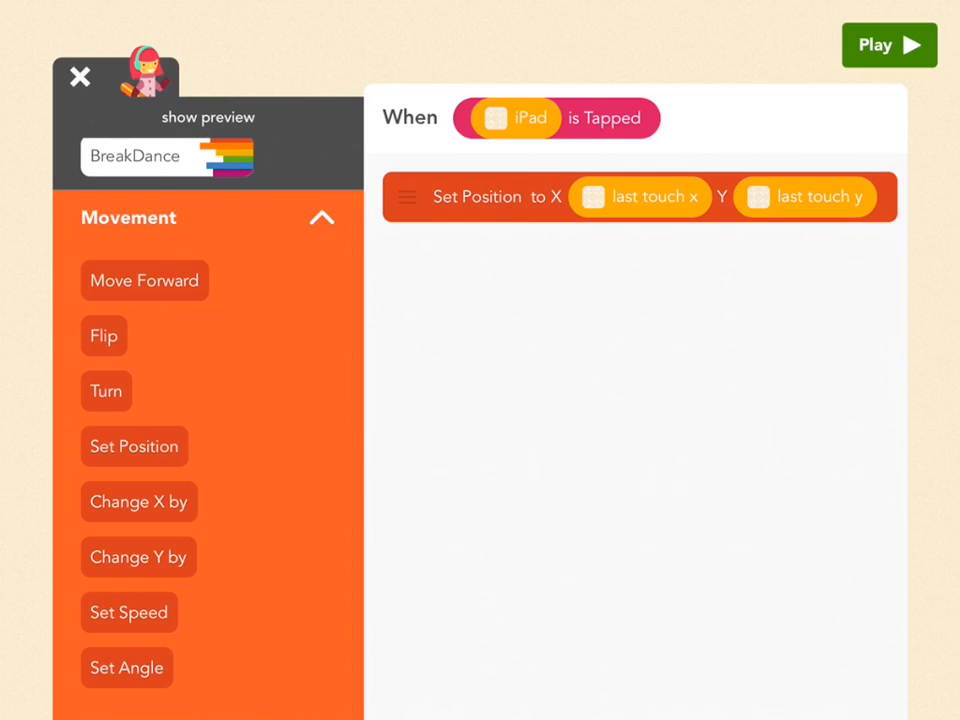
Step: Add Set Angle random 0–360 and Move Forward 200 to the iPad-tapped rule
scroll(down, 3)
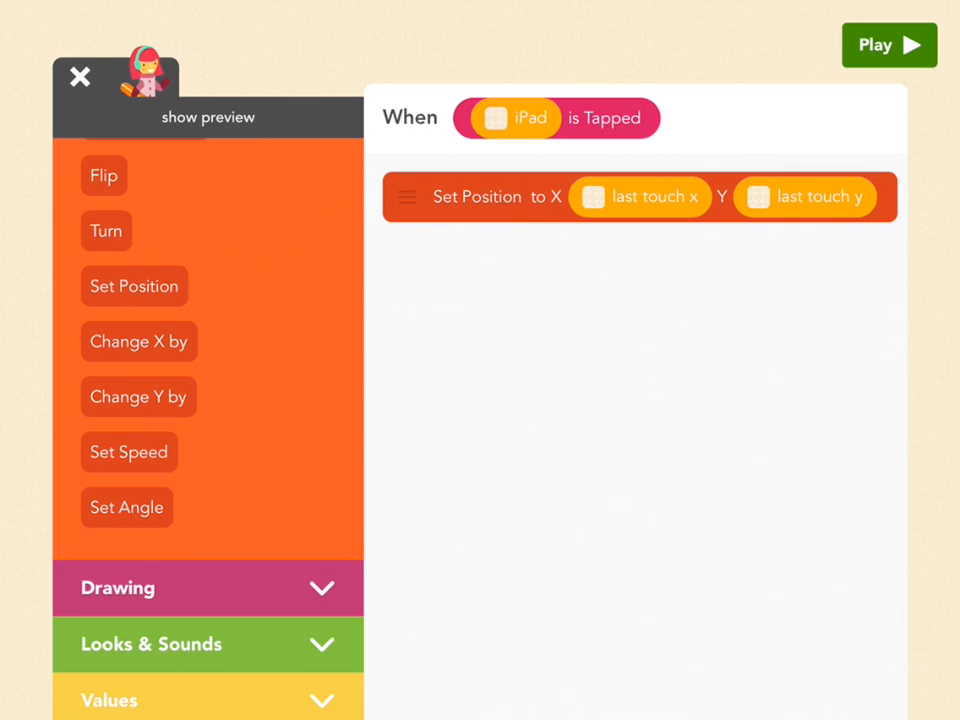
click(126, 508)
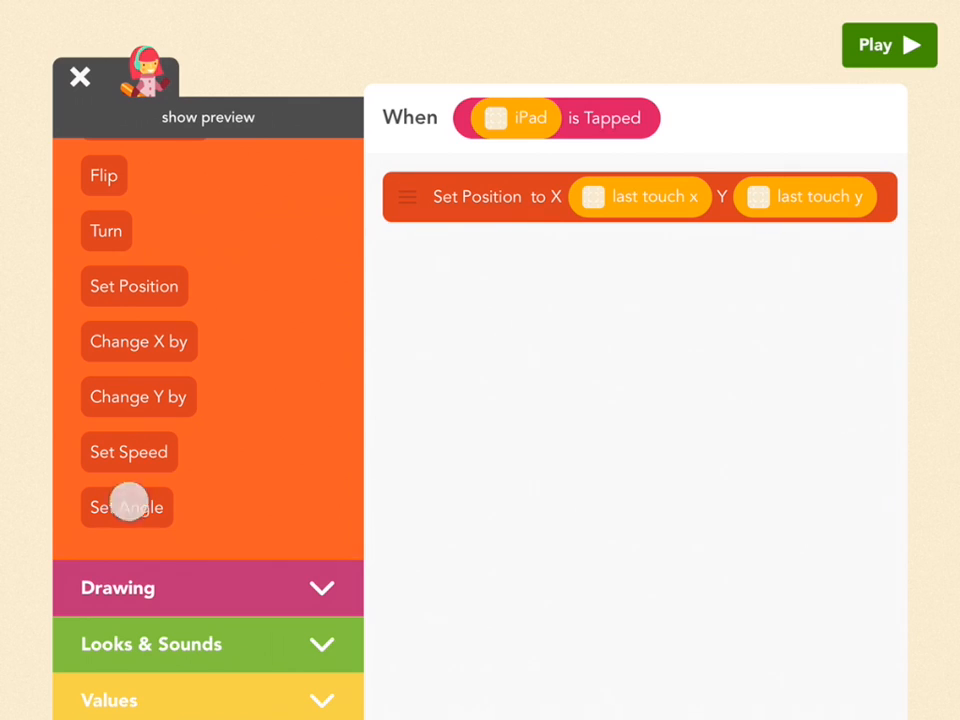
click(128, 508)
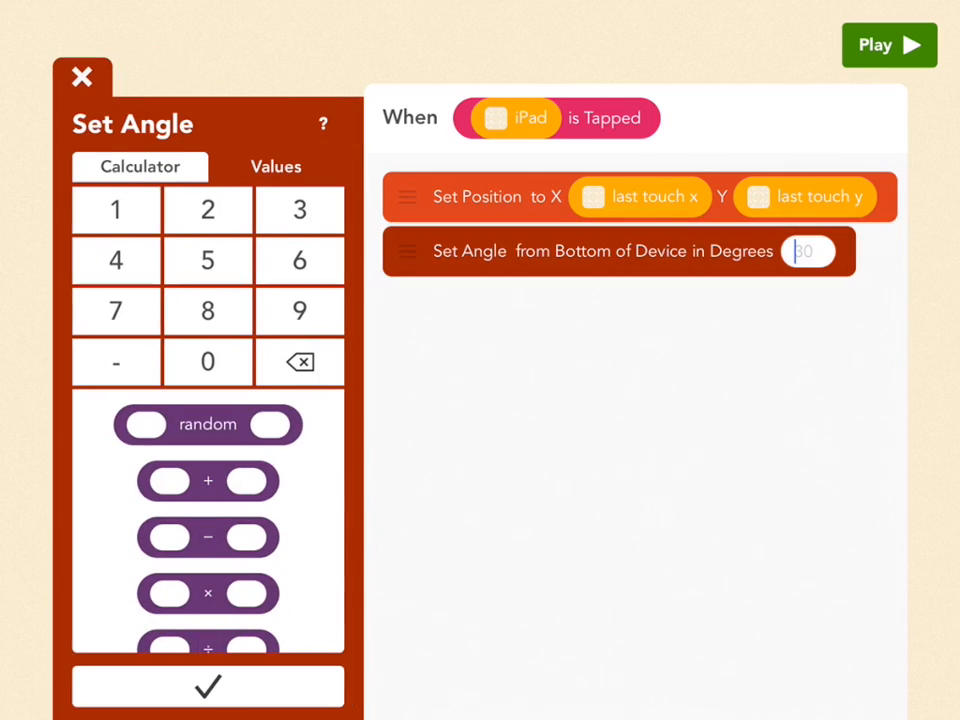
click(208, 424)
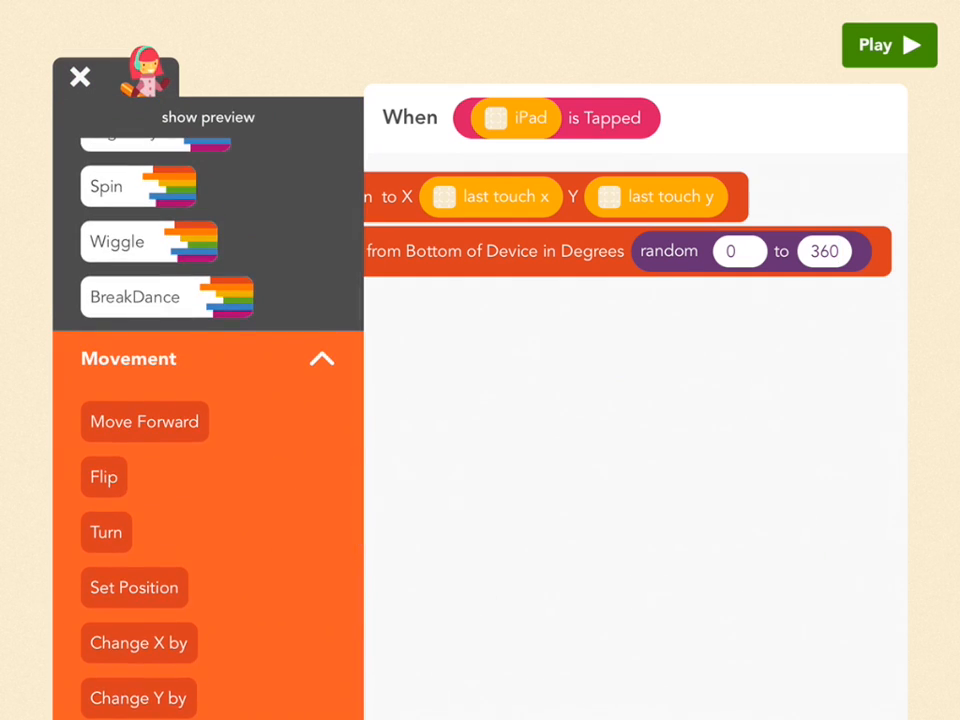
drag(144, 420, 540, 350)
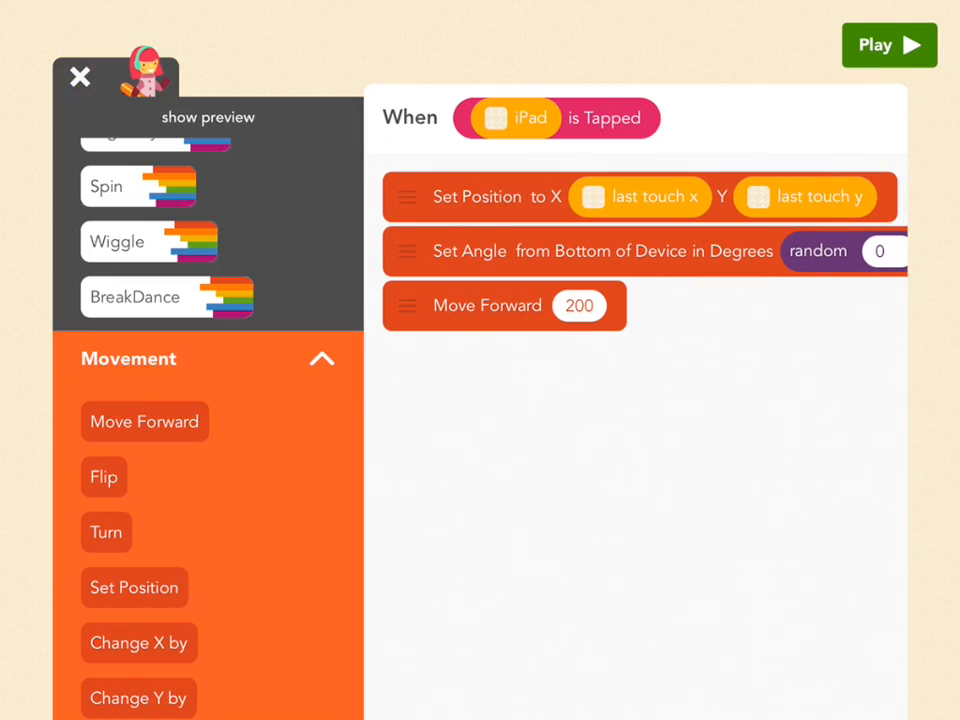
click(888, 44)
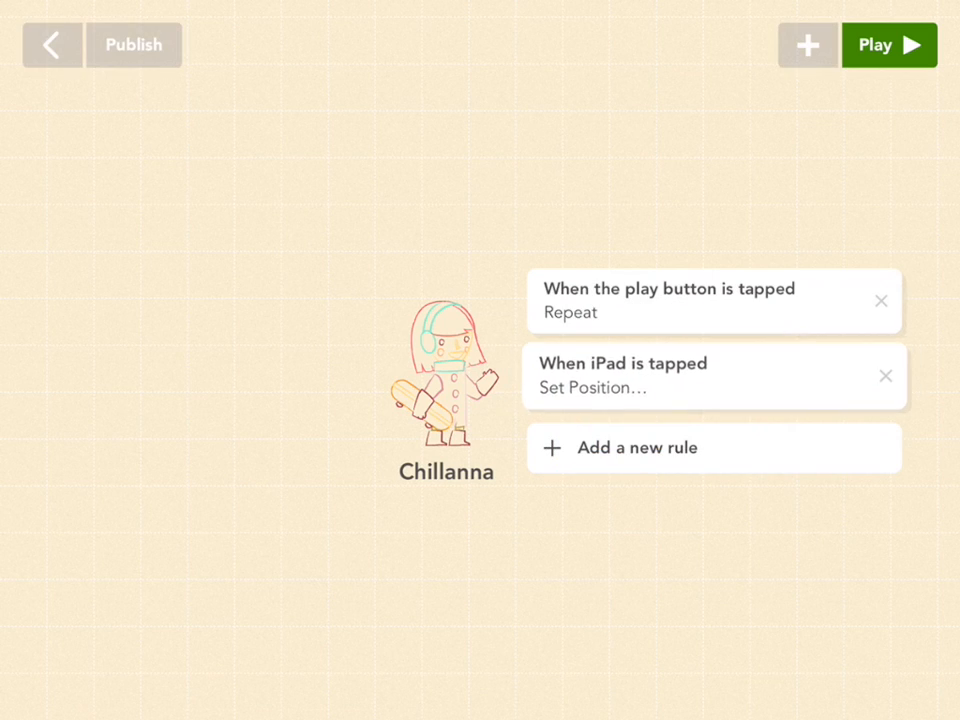
Step: Move Create a Clone inside Repeat 500 and play the project to test the clones
click(670, 300)
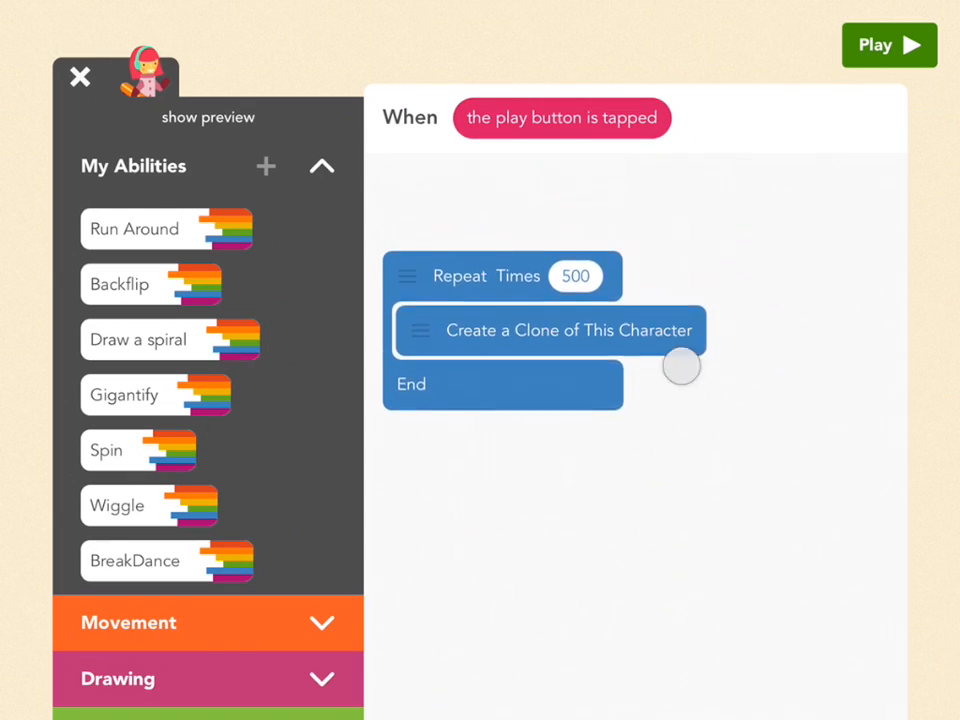
drag(680, 368, 690, 212)
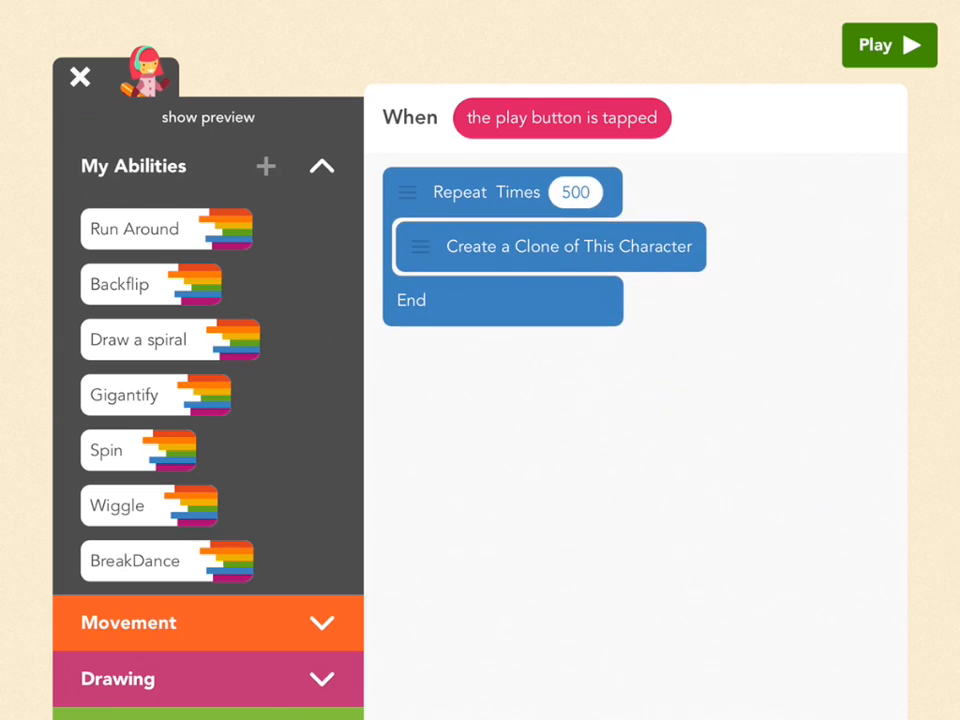
click(888, 44)
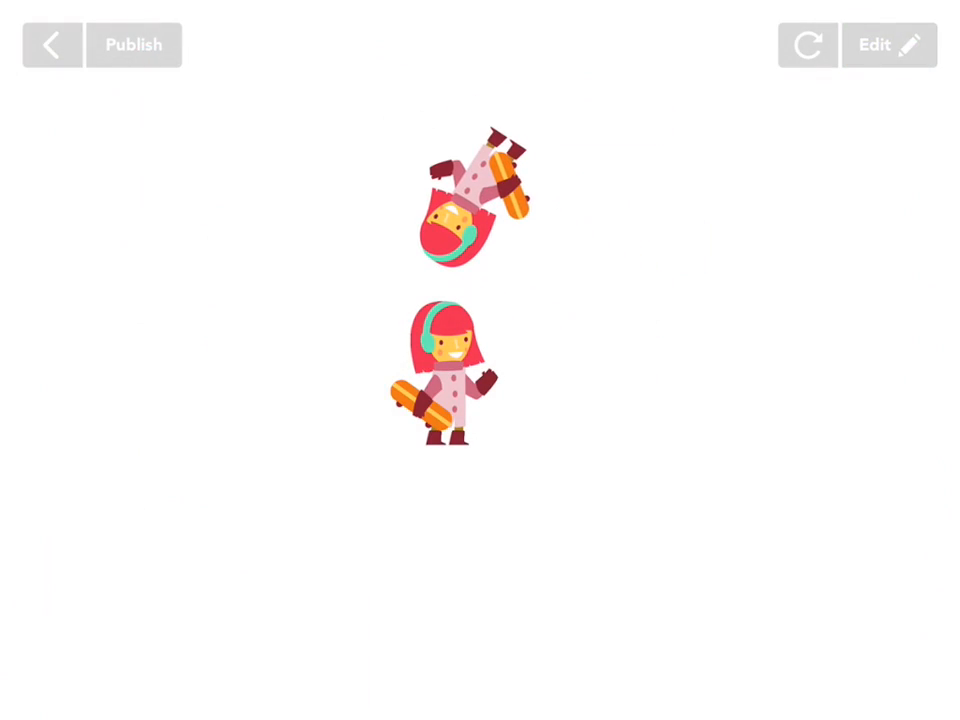